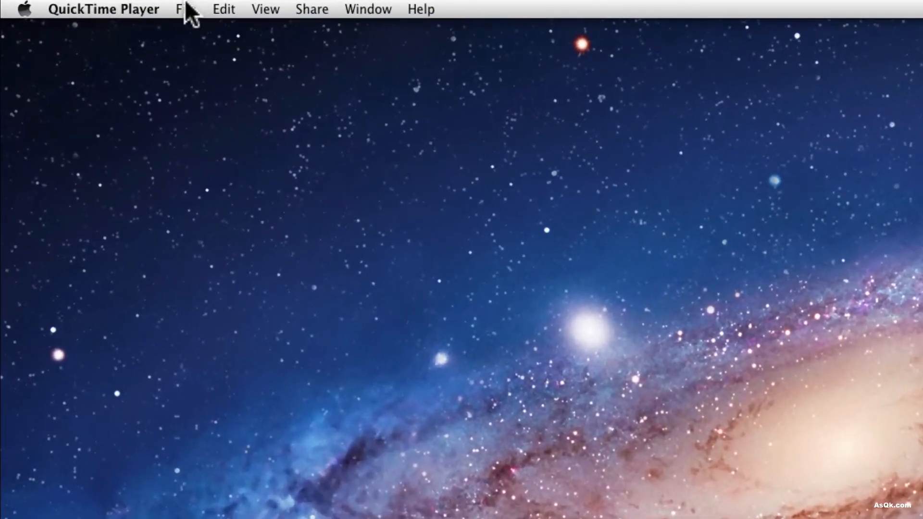
- Start a new screen recording from the File menu and move its window to the right
{"action": "left_click", "coordinate": [184, 9]}
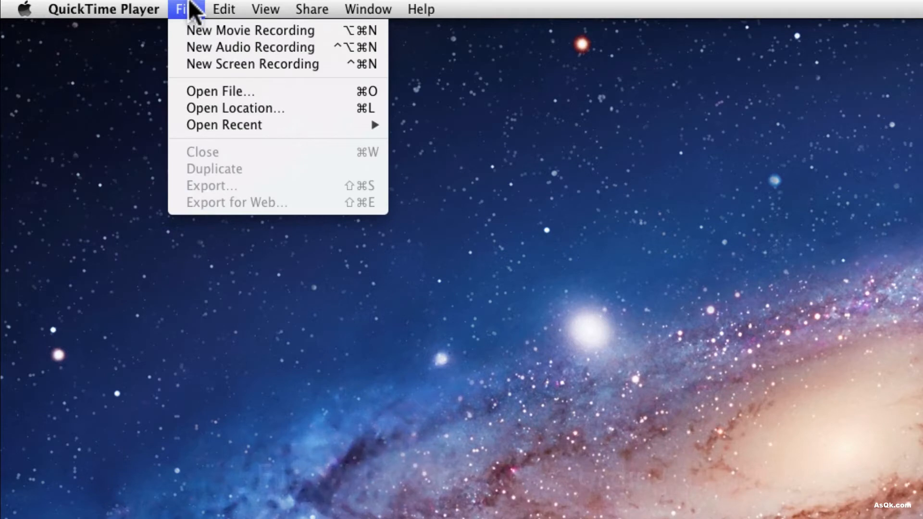
{"action": "mouse_move", "coordinate": [252, 64]}
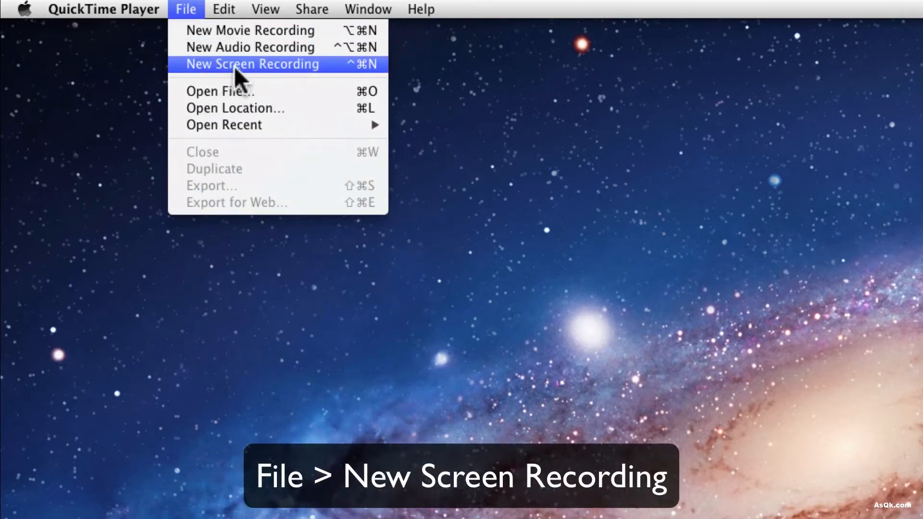
{"action": "left_click", "coordinate": [252, 64]}
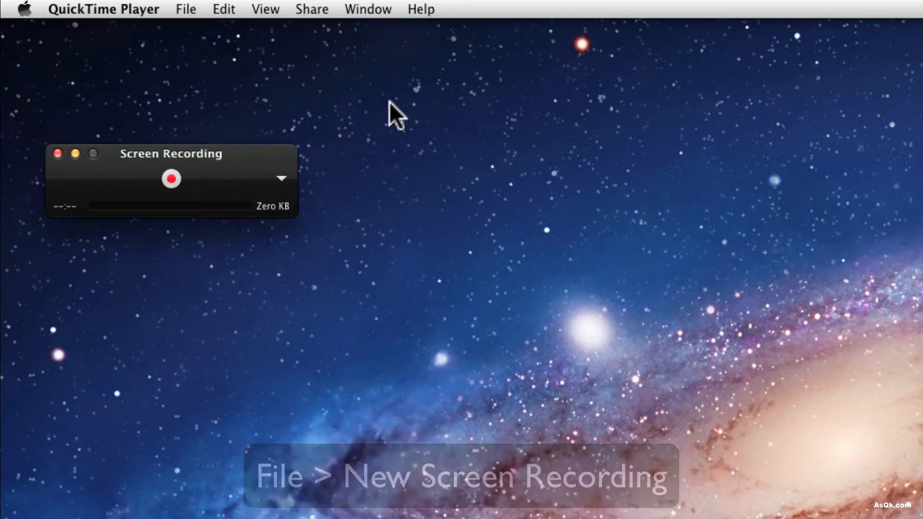
{"action": "left_click_drag", "start_coordinate": [170, 154], "coordinate": [299, 115]}
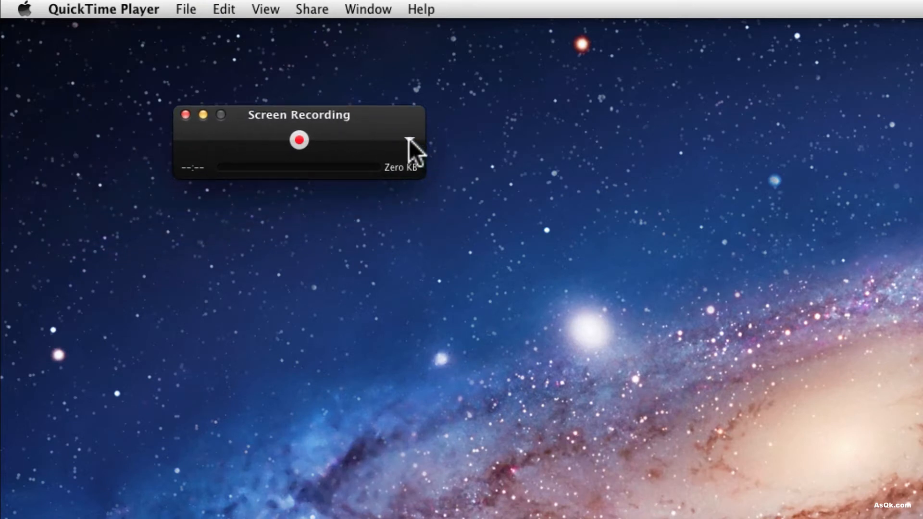
- Set recording options: UA-25EX microphone, Show Mouse Clicks enabled, save to Movies
{"action": "left_click", "coordinate": [410, 139]}
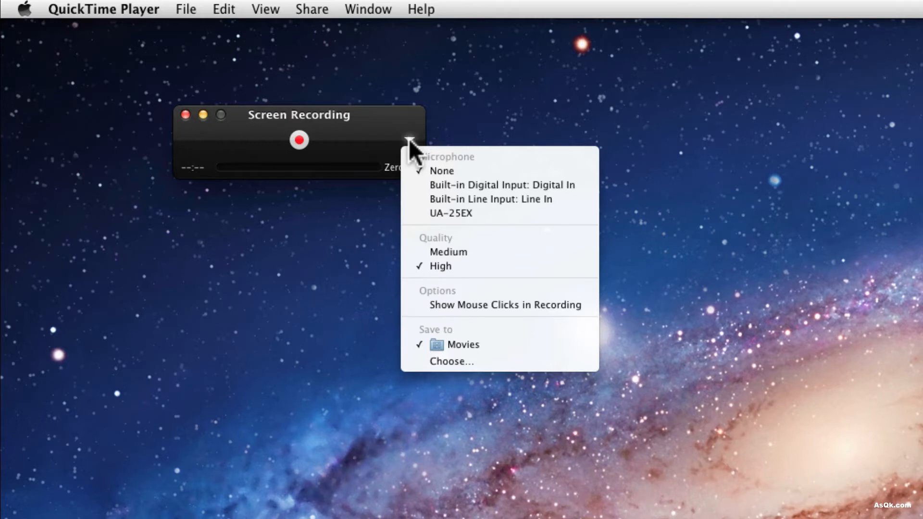
{"action": "mouse_move", "coordinate": [490, 199]}
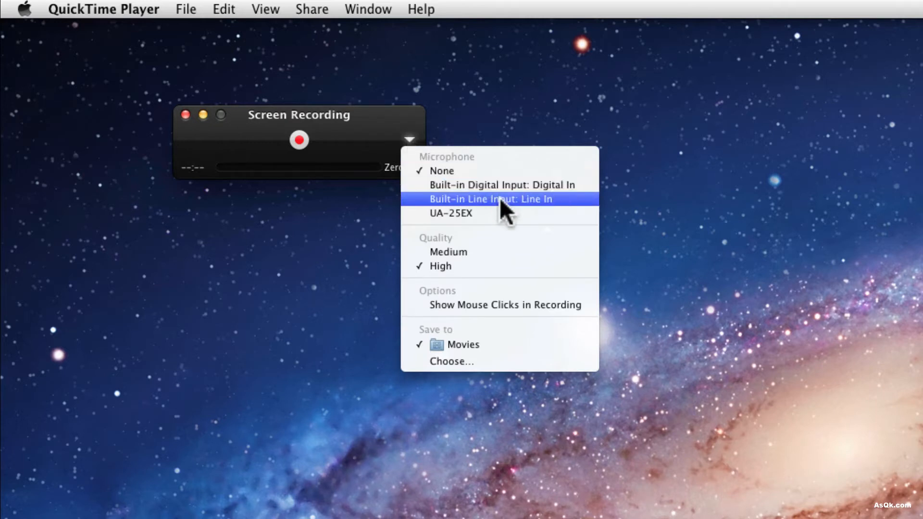
{"action": "mouse_move", "coordinate": [495, 221]}
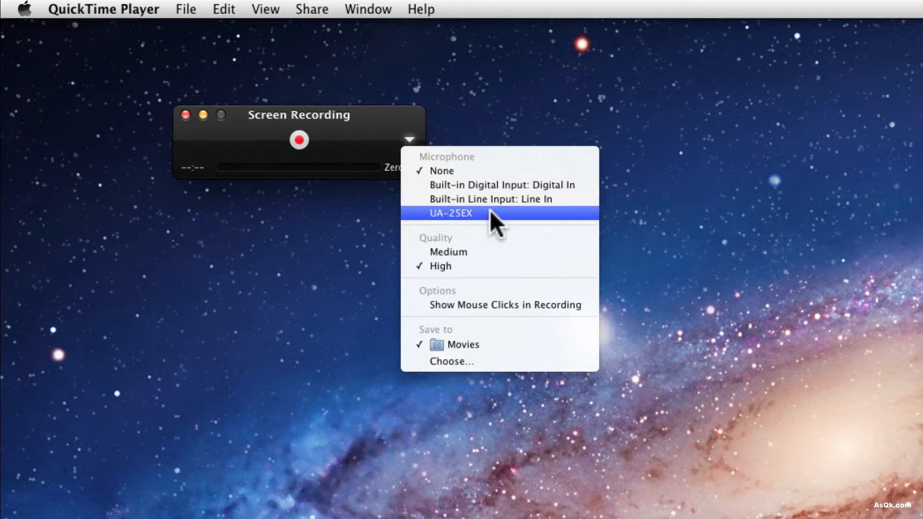
{"action": "left_click", "coordinate": [451, 213]}
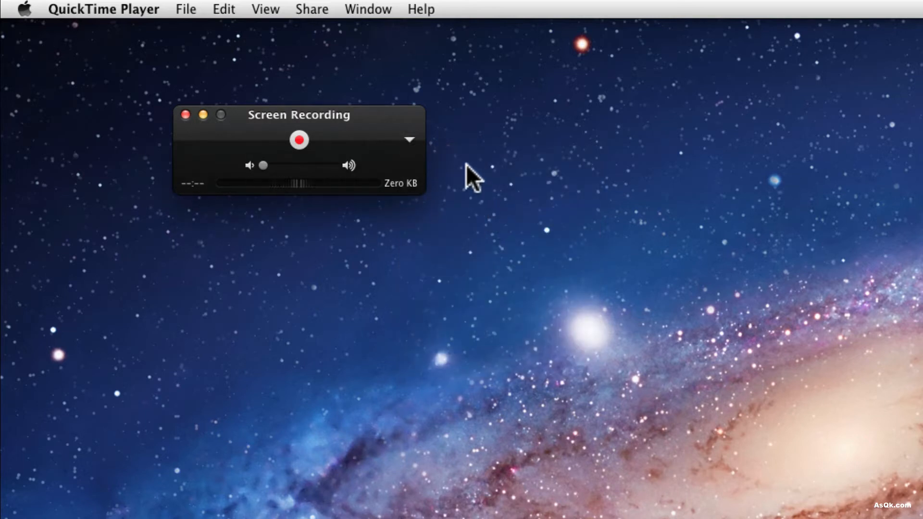
{"action": "mouse_move", "coordinate": [203, 191]}
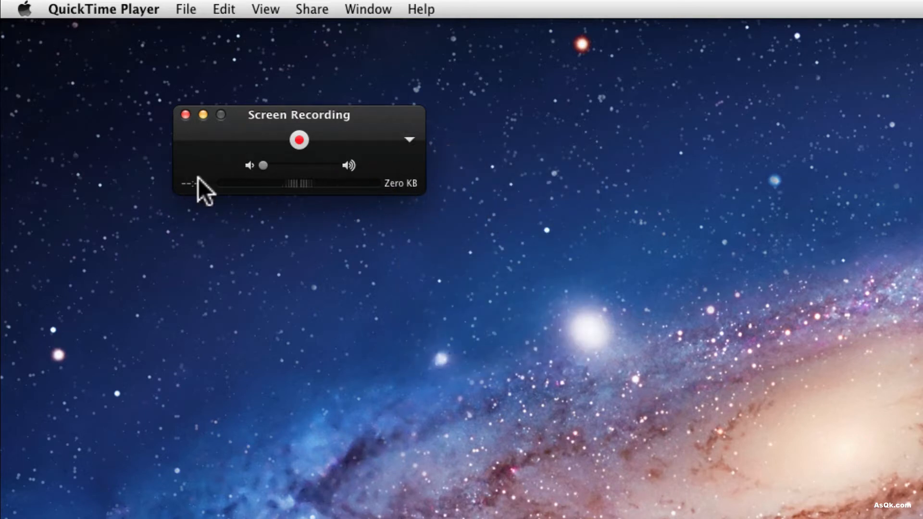
{"action": "left_click", "coordinate": [409, 139]}
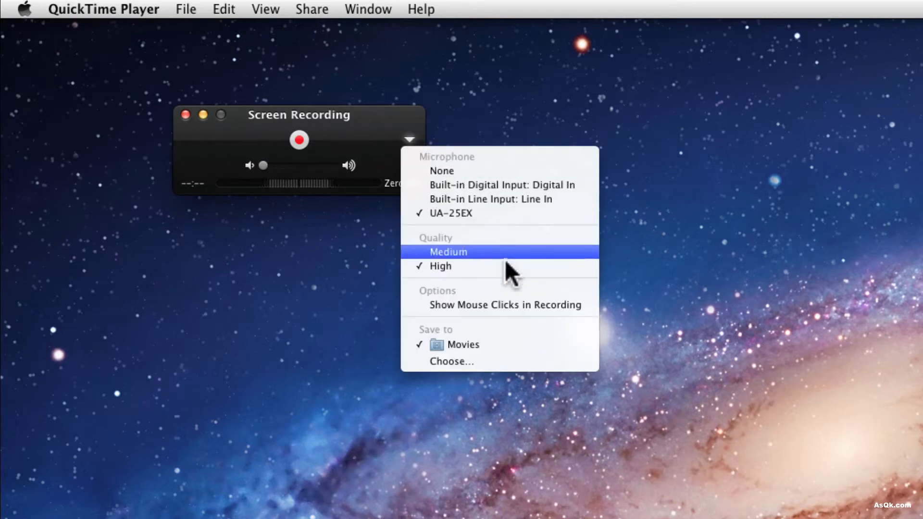
{"action": "mouse_move", "coordinate": [507, 282]}
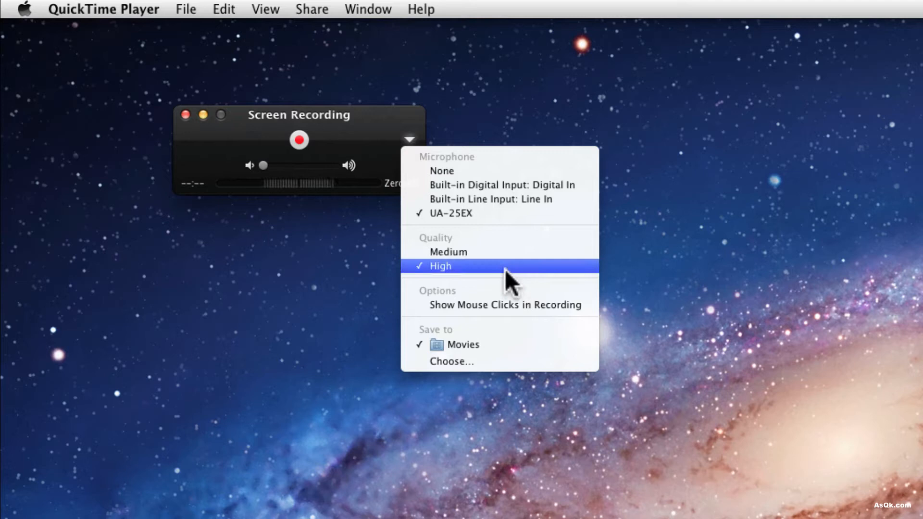
{"action": "mouse_move", "coordinate": [486, 320]}
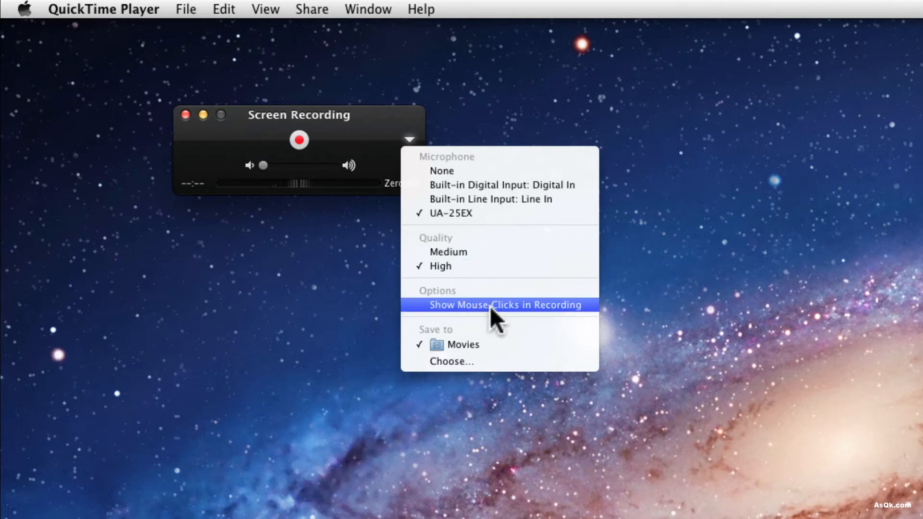
{"action": "left_click", "coordinate": [504, 304]}
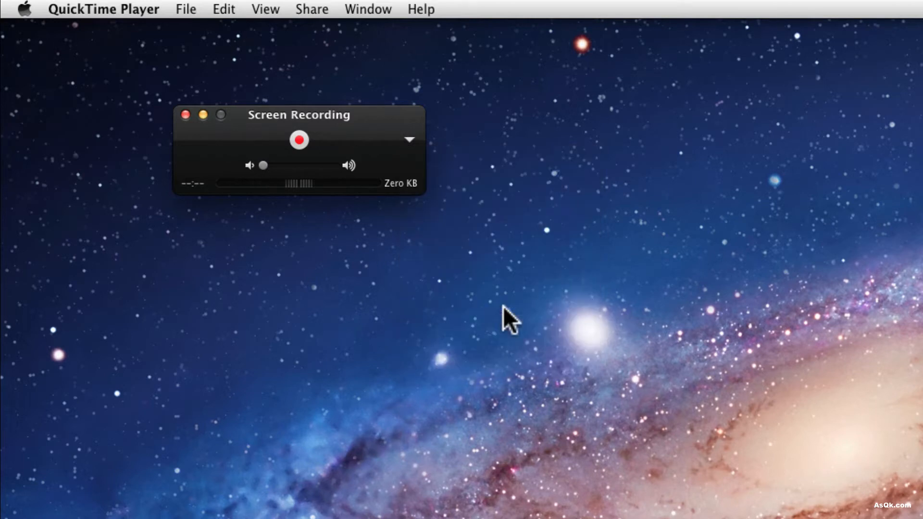
{"action": "left_click", "coordinate": [409, 140]}
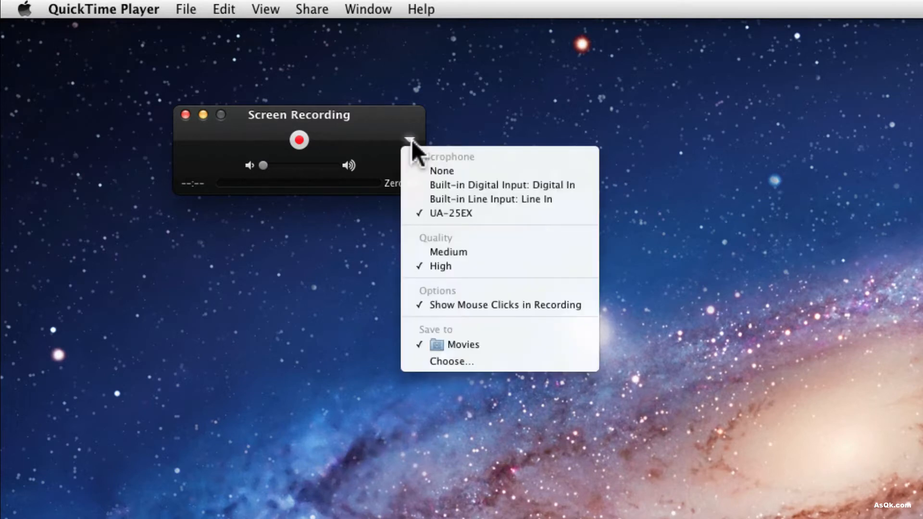
{"action": "mouse_move", "coordinate": [467, 346]}
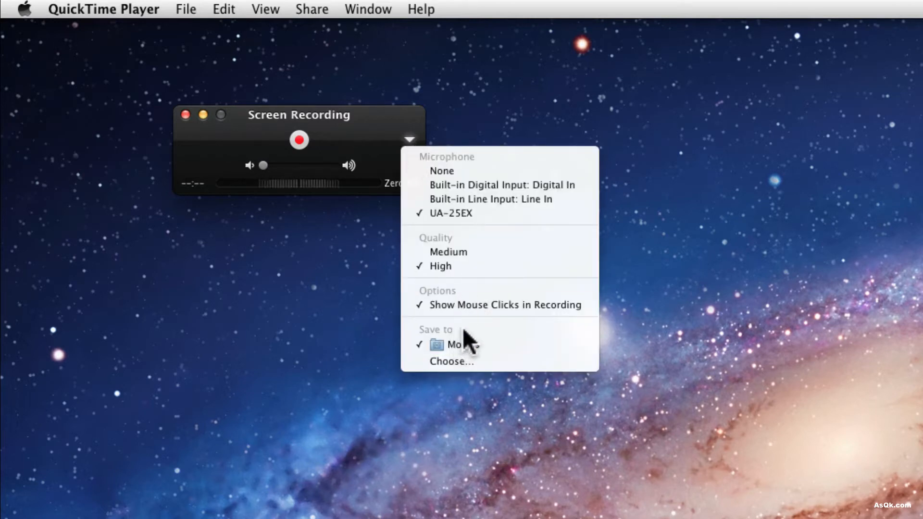
{"action": "mouse_move", "coordinate": [498, 344]}
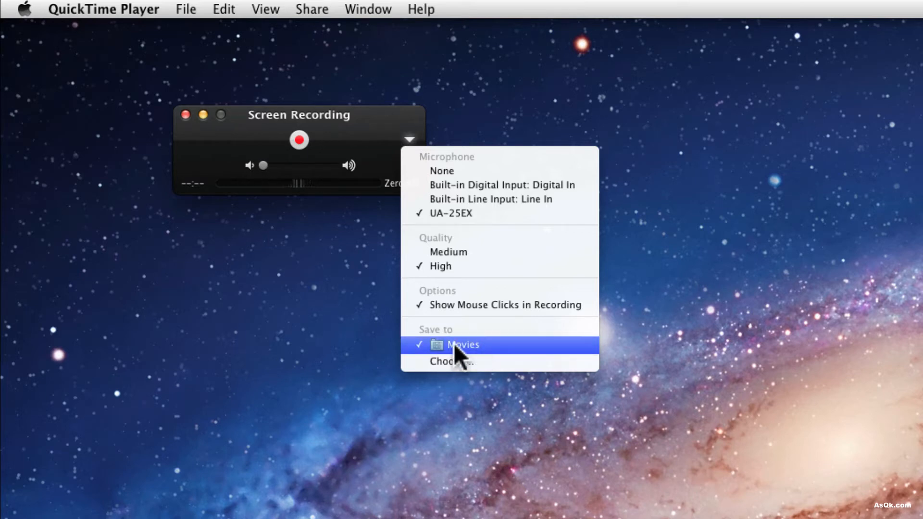
{"action": "left_click", "coordinate": [462, 345]}
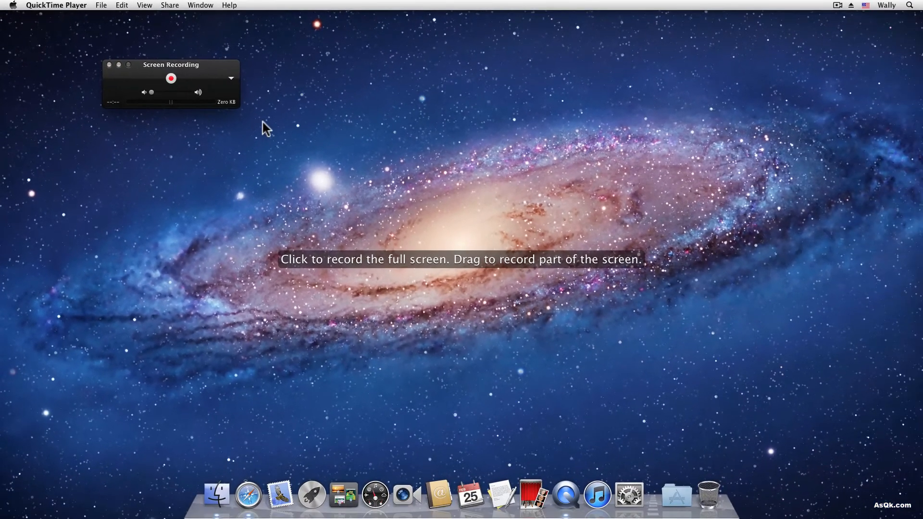
{"action": "mouse_move", "coordinate": [317, 168]}
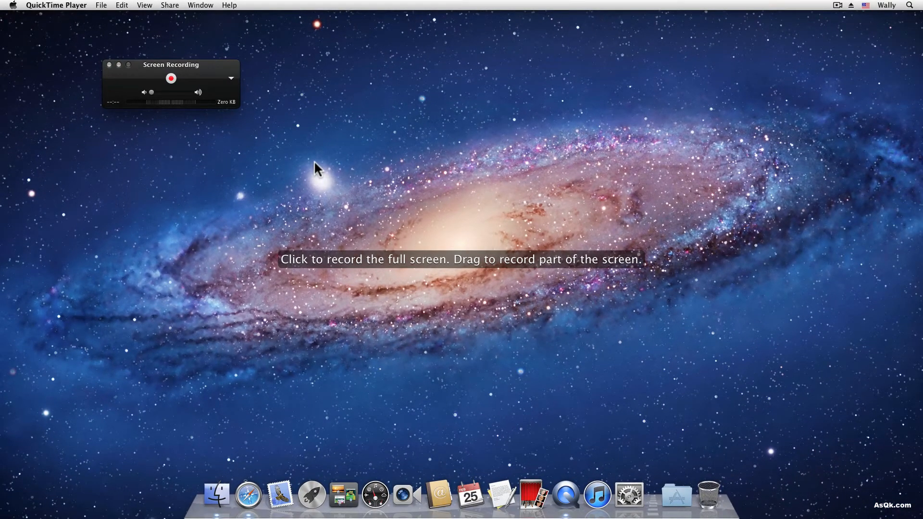
{"action": "mouse_move", "coordinate": [322, 175]}
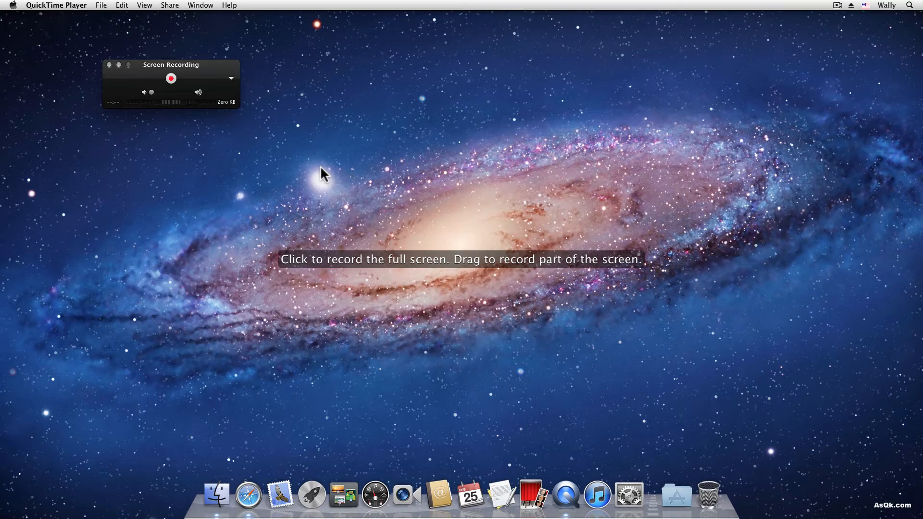
{"action": "mouse_move", "coordinate": [338, 172]}
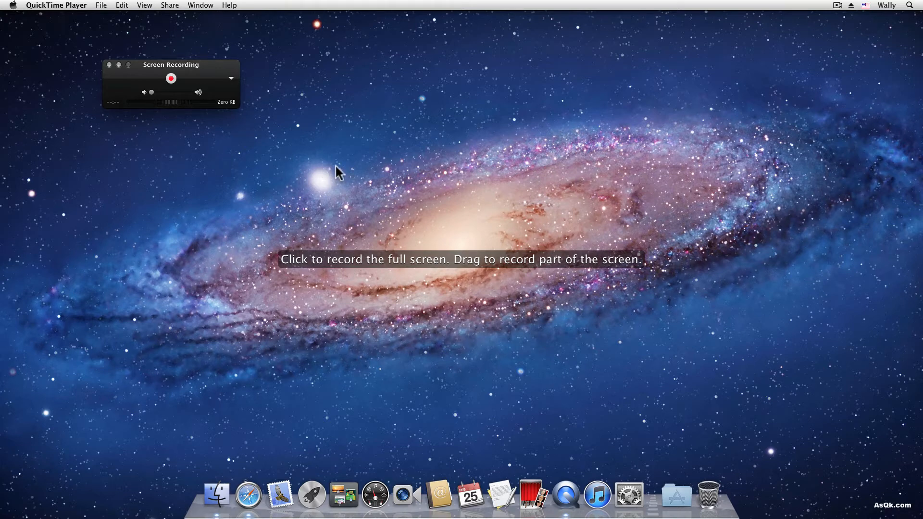
{"action": "mouse_move", "coordinate": [344, 172]}
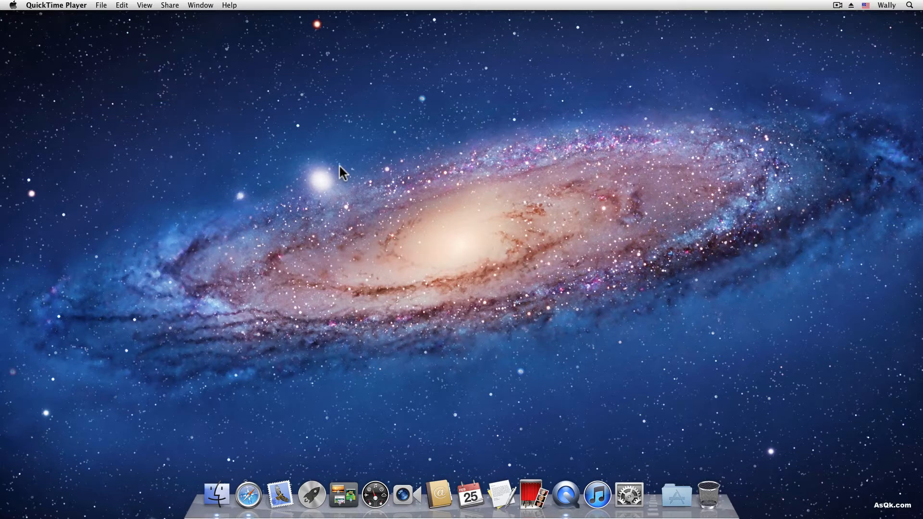
{"action": "mouse_move", "coordinate": [347, 271]}
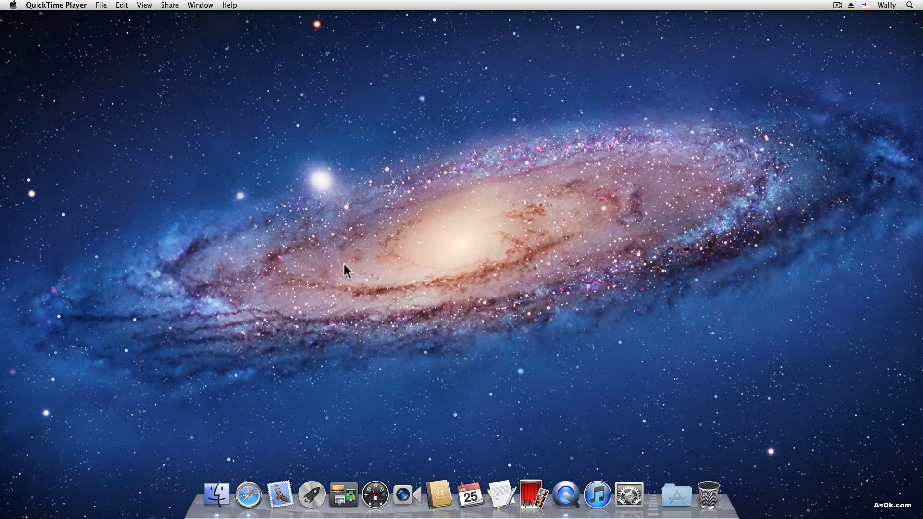
{"action": "mouse_move", "coordinate": [305, 360]}
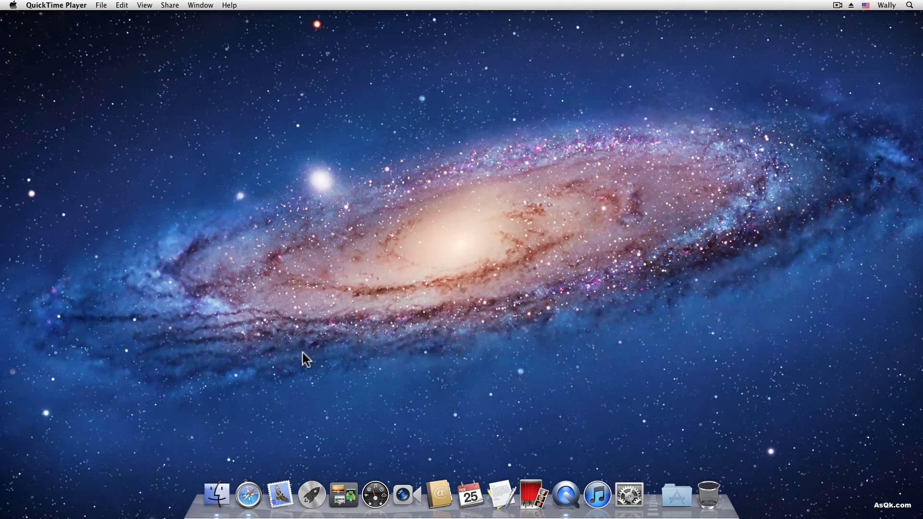
{"action": "mouse_move", "coordinate": [277, 410]}
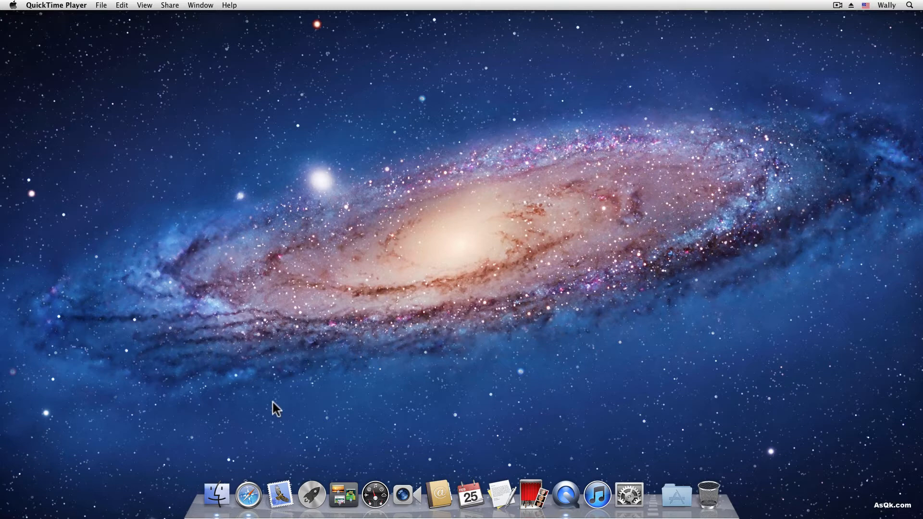
- Launch and close Safari twice as content while the screen is being recorded
{"action": "left_click", "coordinate": [247, 495]}
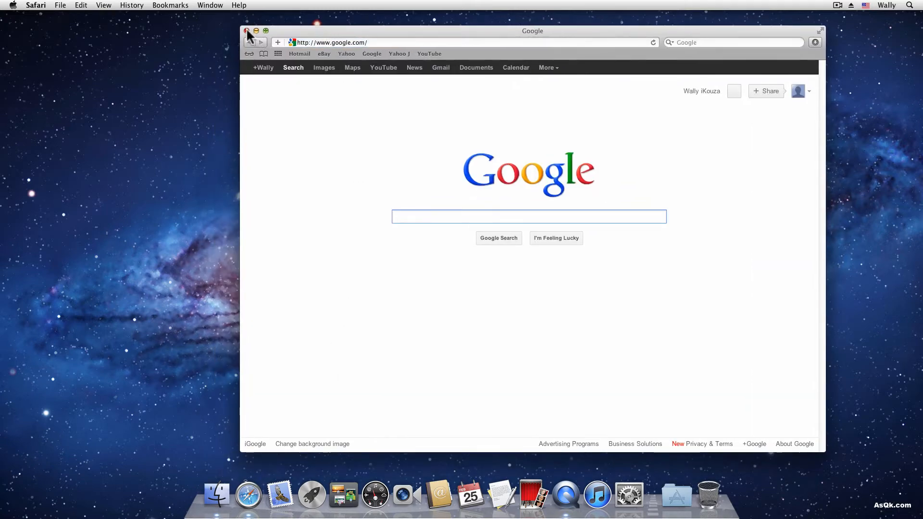
{"action": "left_click", "coordinate": [247, 31]}
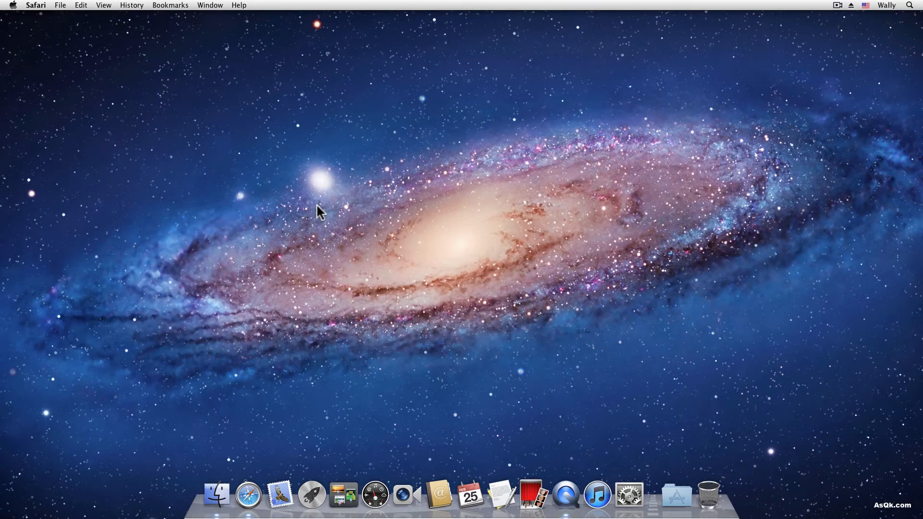
{"action": "mouse_move", "coordinate": [228, 149]}
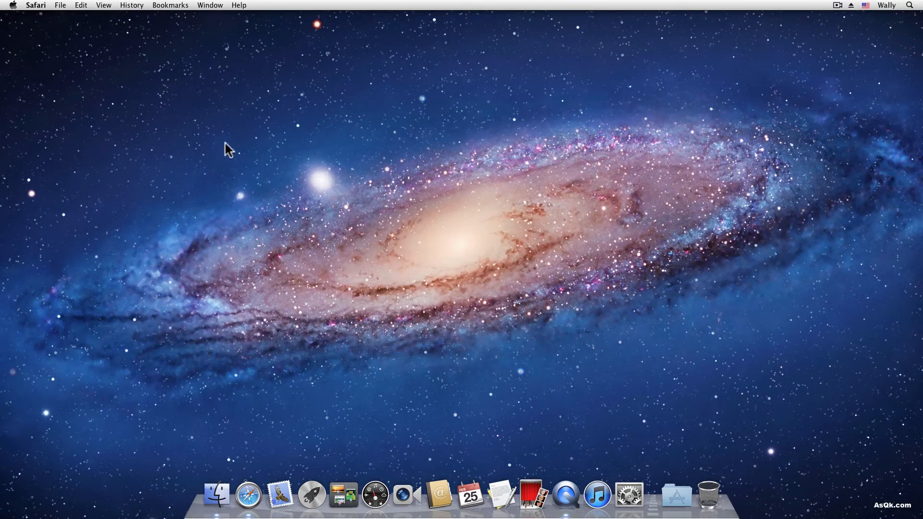
{"action": "left_click", "coordinate": [170, 78]}
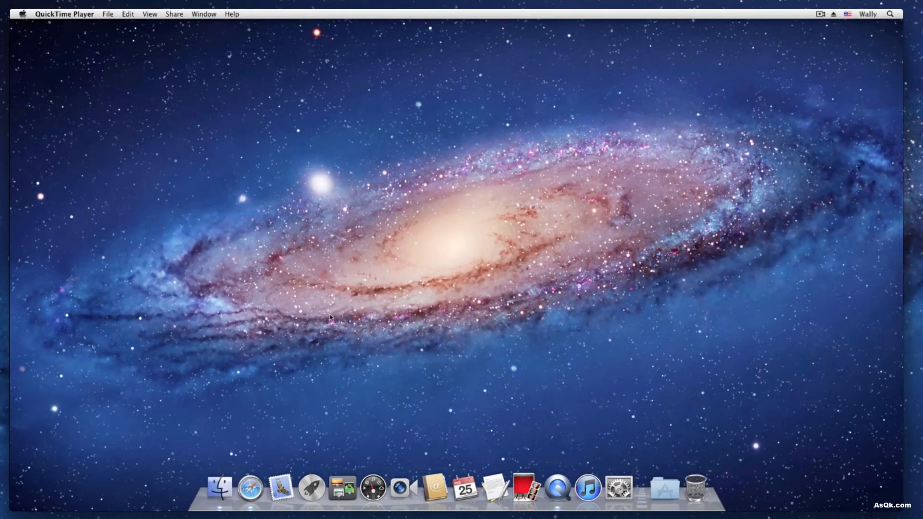
{"action": "mouse_move", "coordinate": [301, 357]}
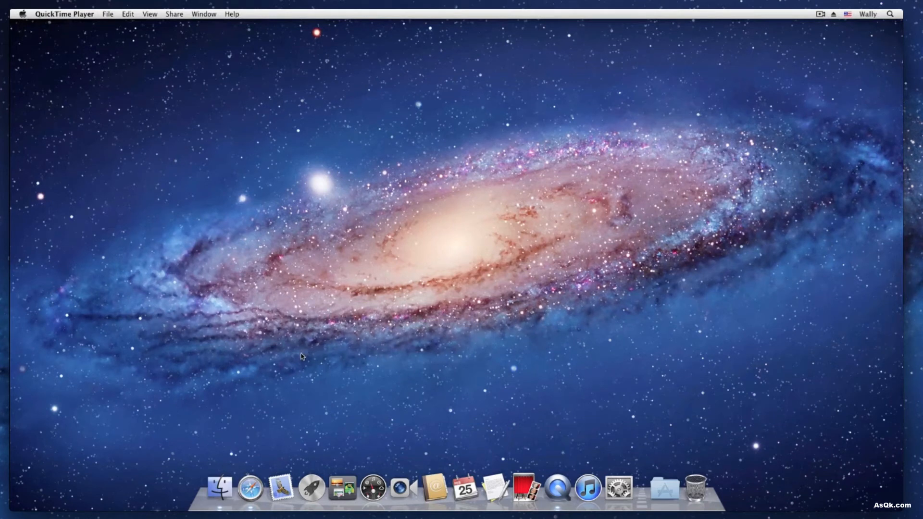
{"action": "left_click", "coordinate": [250, 488]}
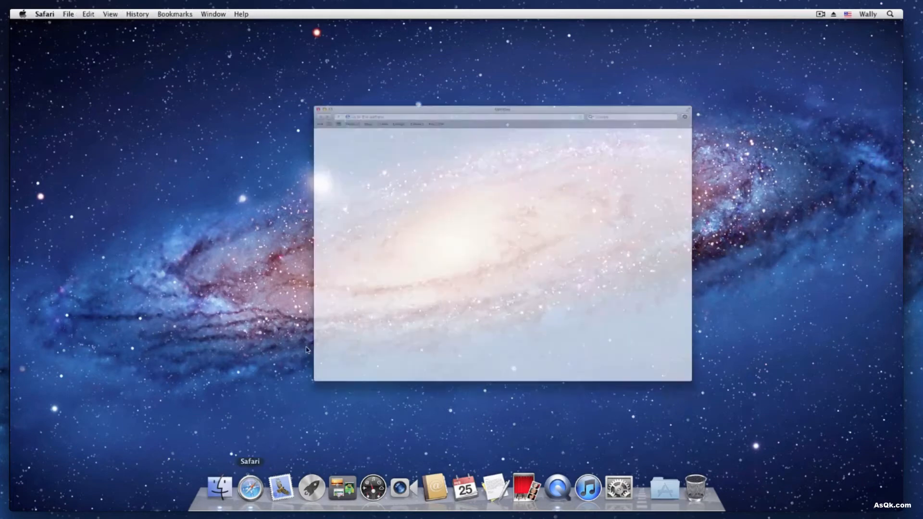
{"action": "left_click", "coordinate": [320, 110]}
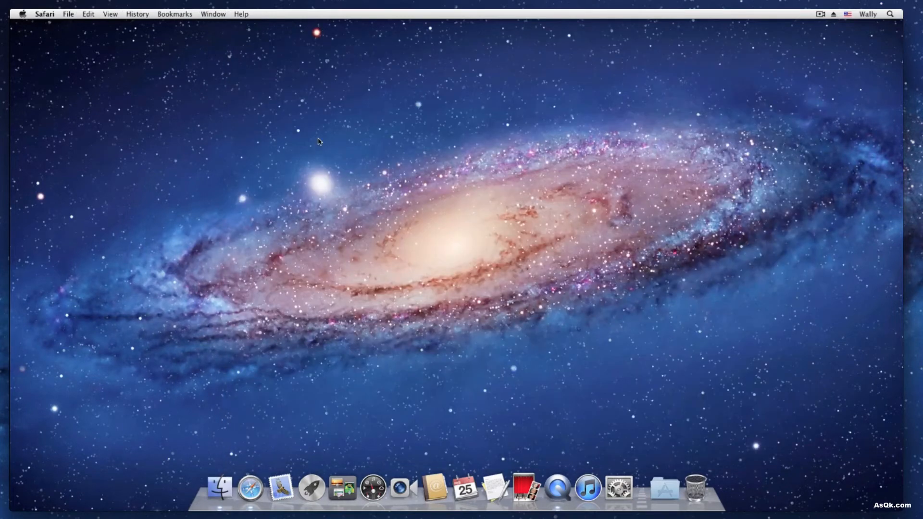
{"action": "mouse_move", "coordinate": [318, 212]}
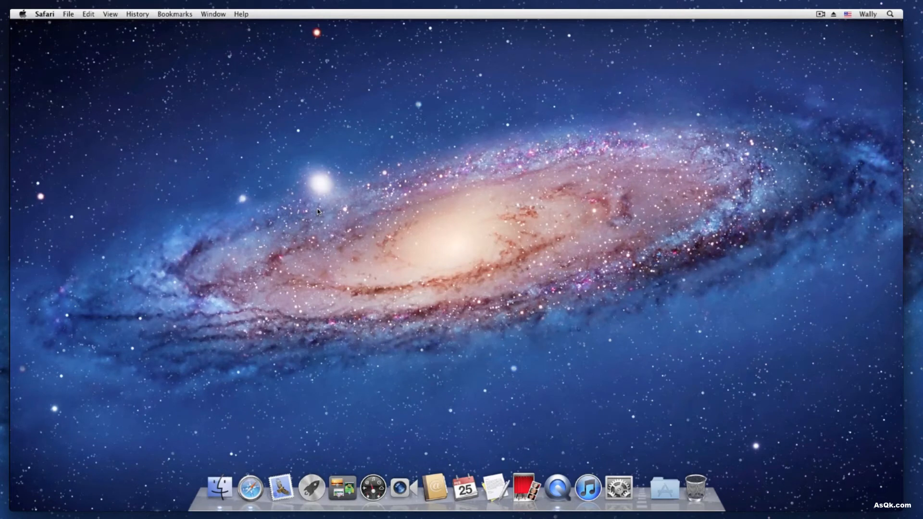
{"action": "mouse_move", "coordinate": [178, 105]}
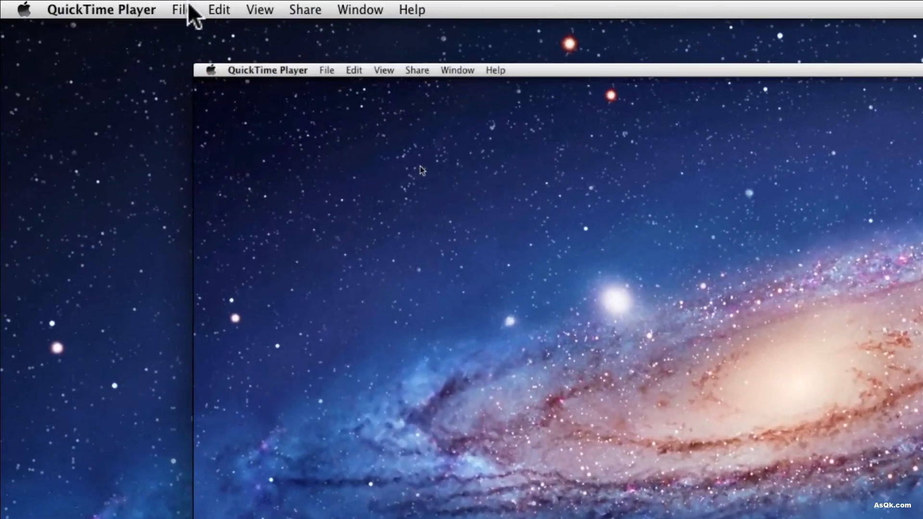
- Put the Screen Recording clip into trim mode with Edit > Trim
{"action": "left_click", "coordinate": [219, 9]}
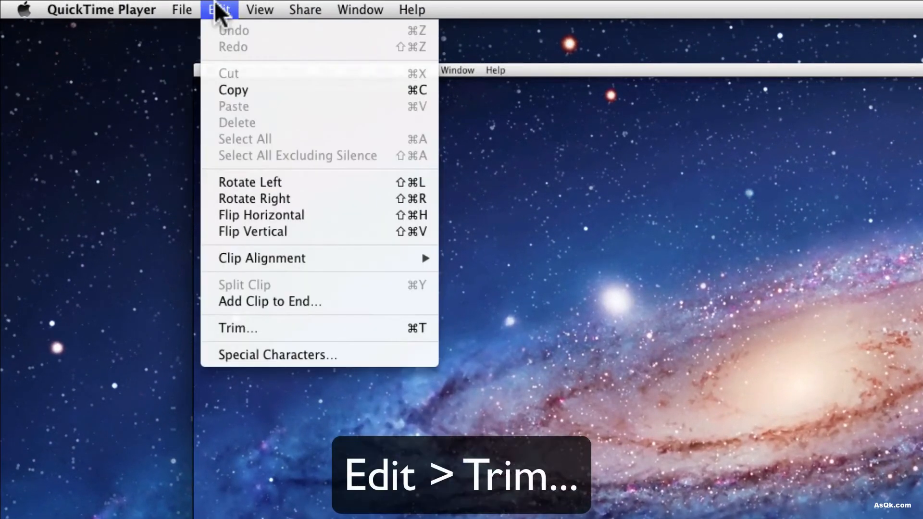
{"action": "mouse_move", "coordinate": [238, 328]}
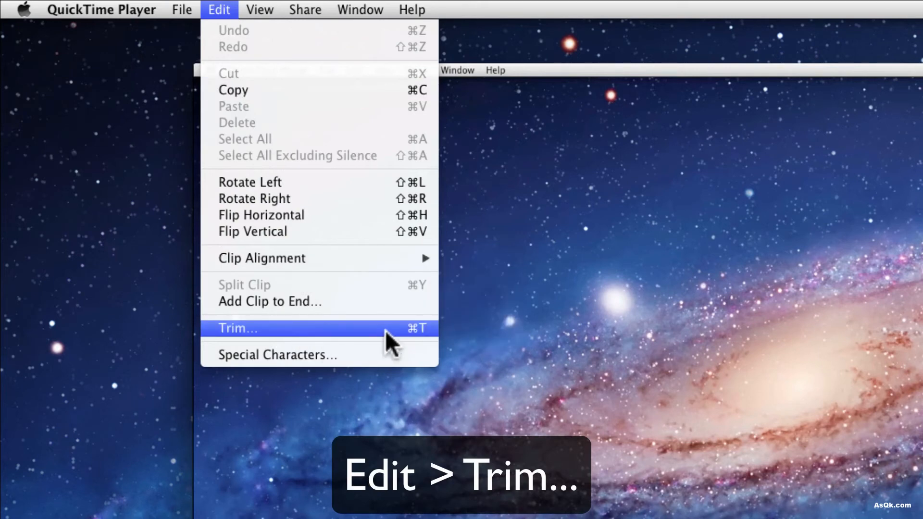
{"action": "left_click", "coordinate": [237, 328]}
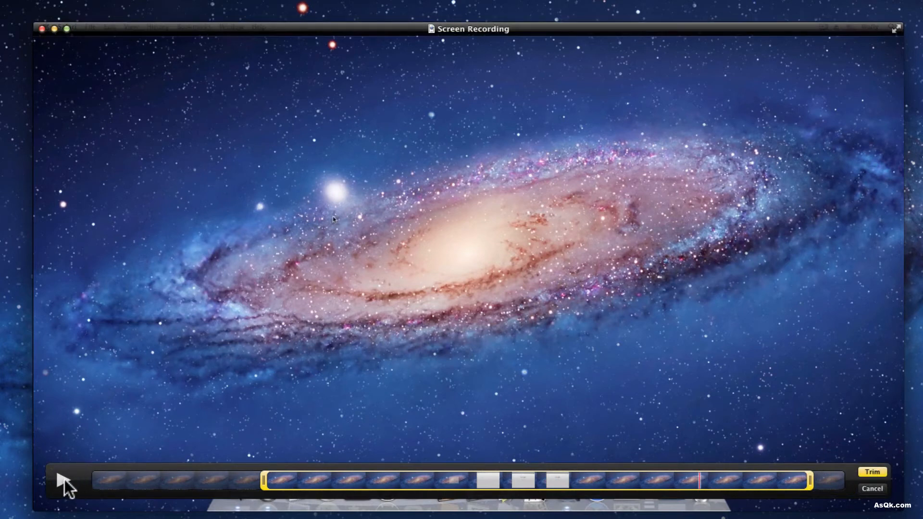
- Play and pause a preview of the kept range, then apply the trim
{"action": "left_click", "coordinate": [61, 479]}
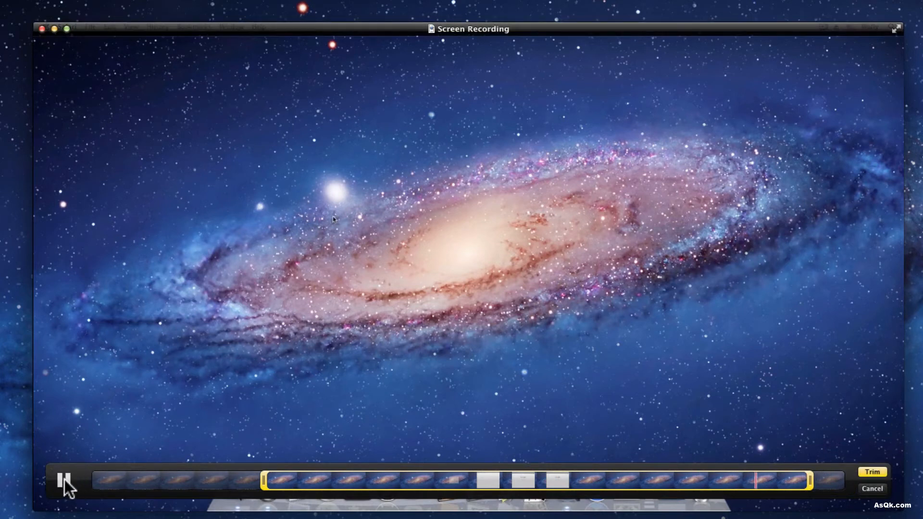
{"action": "left_click", "coordinate": [63, 480]}
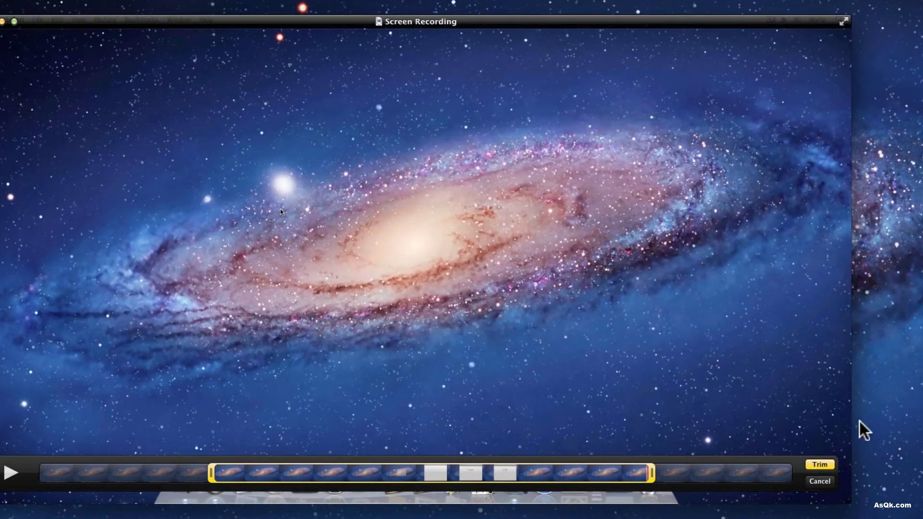
{"action": "left_click", "coordinate": [819, 465]}
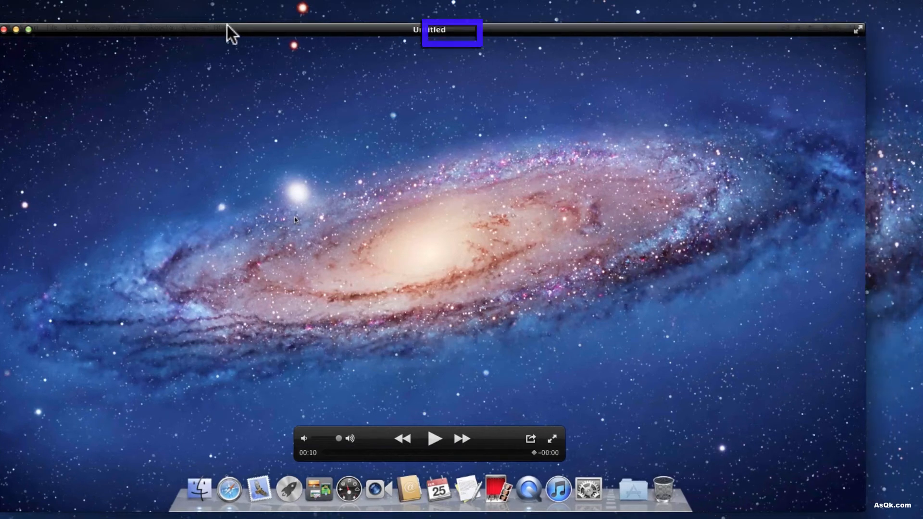
- Export the trimmed movie to the Desktop under the name 'screenrecording'
{"action": "left_click", "coordinate": [183, 10]}
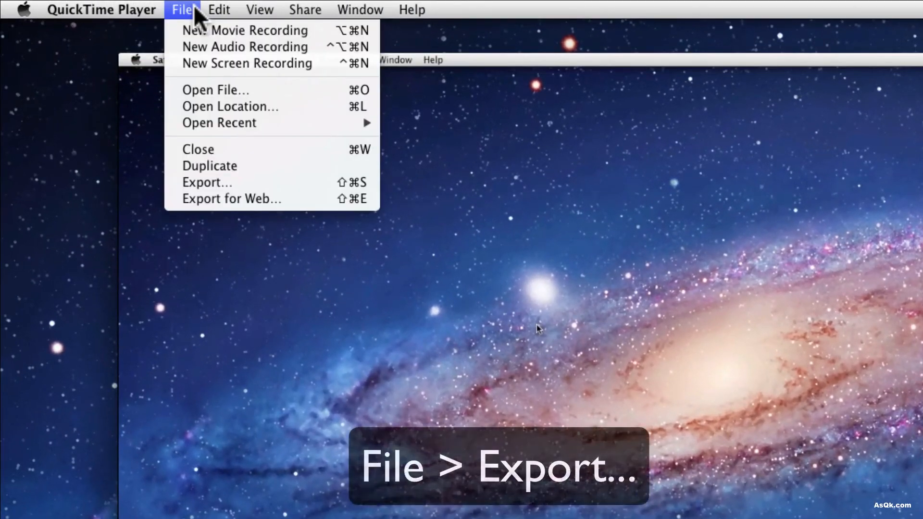
{"action": "mouse_move", "coordinate": [207, 182]}
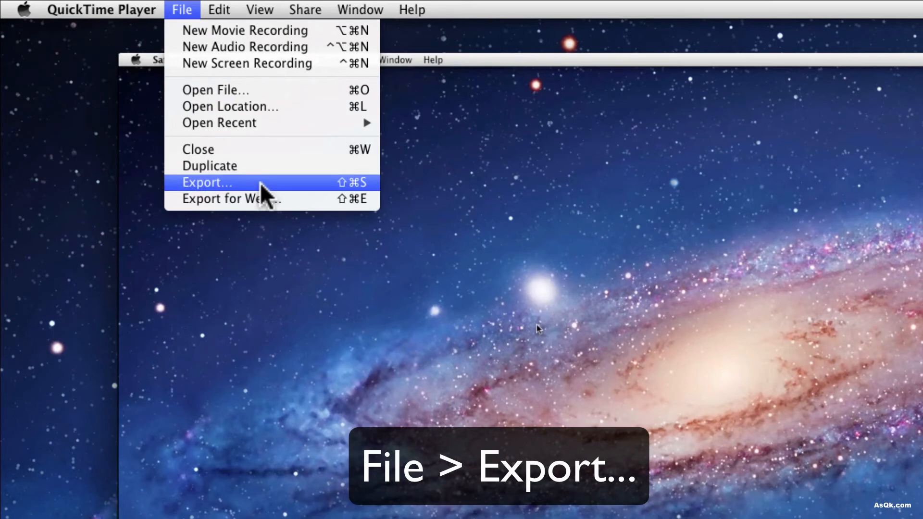
{"action": "left_click", "coordinate": [207, 182]}
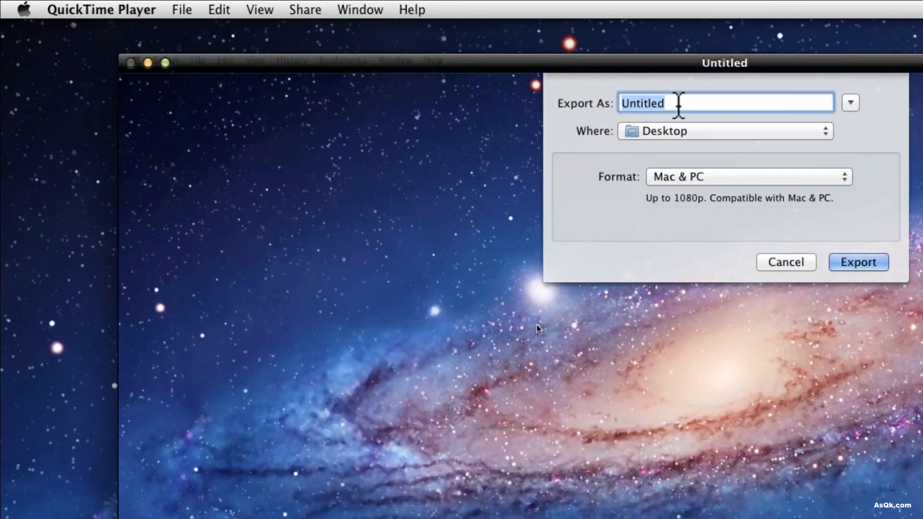
{"action": "mouse_move", "coordinate": [591, 103]}
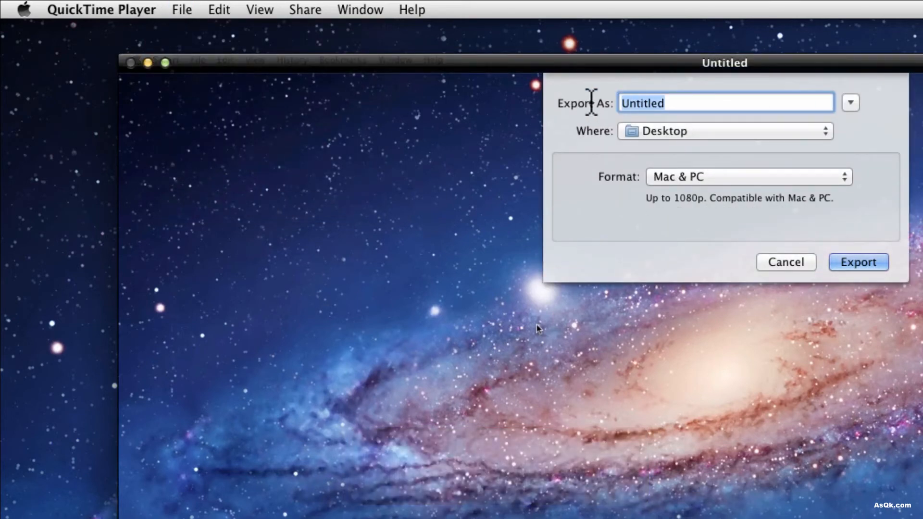
{"action": "type", "text": "screen"}
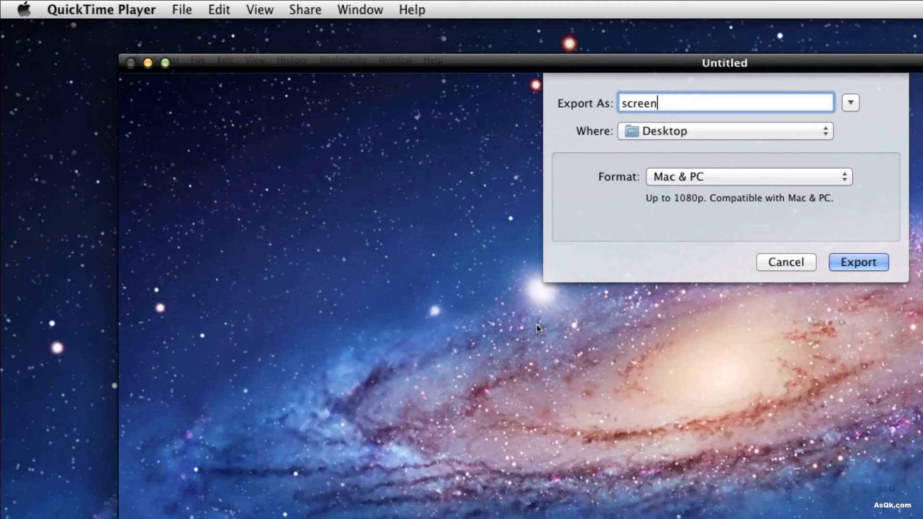
{"action": "type", "text": "recordi"}
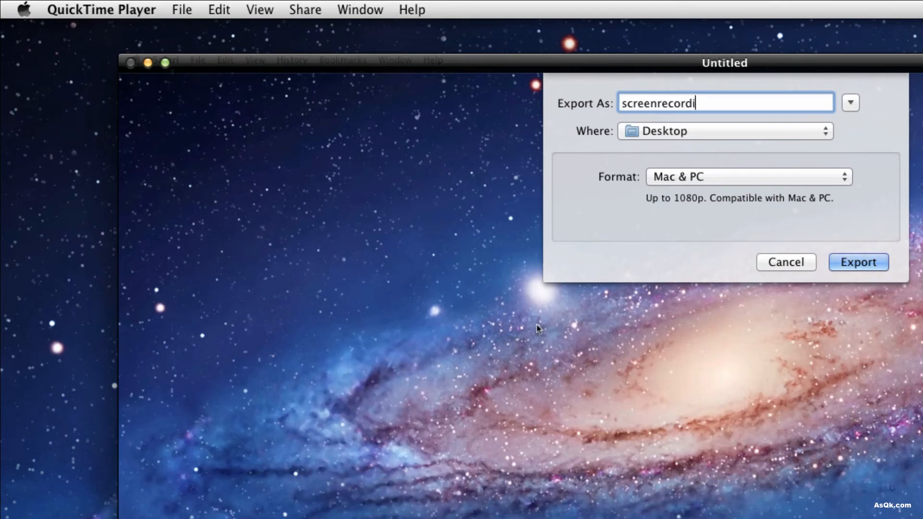
{"action": "left_click", "coordinate": [857, 262]}
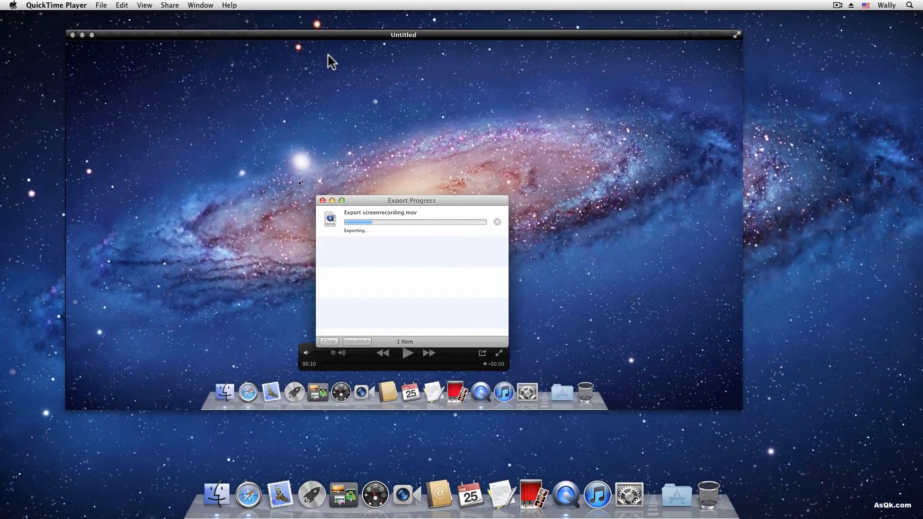
{"action": "mouse_move", "coordinate": [481, 118]}
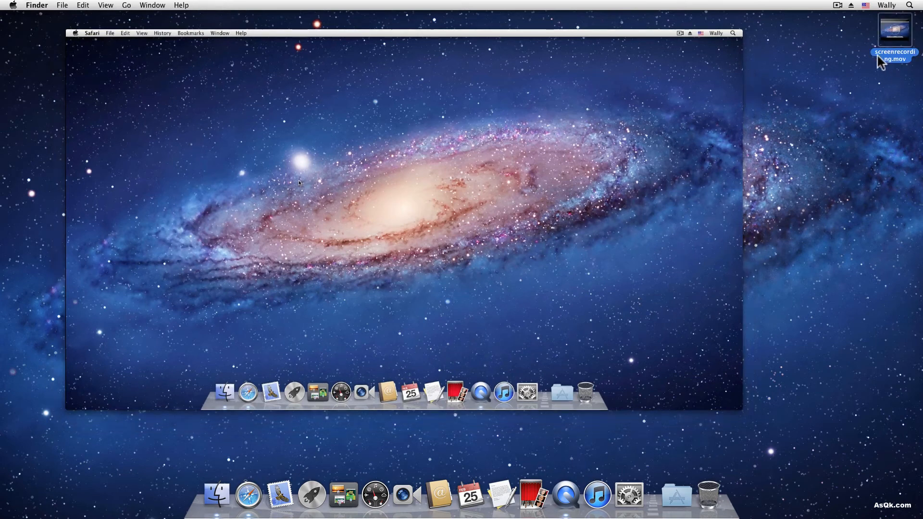
- Quick Look screenrecording.mov on the Desktop, then close the preview
{"action": "double_click", "coordinate": [894, 30]}
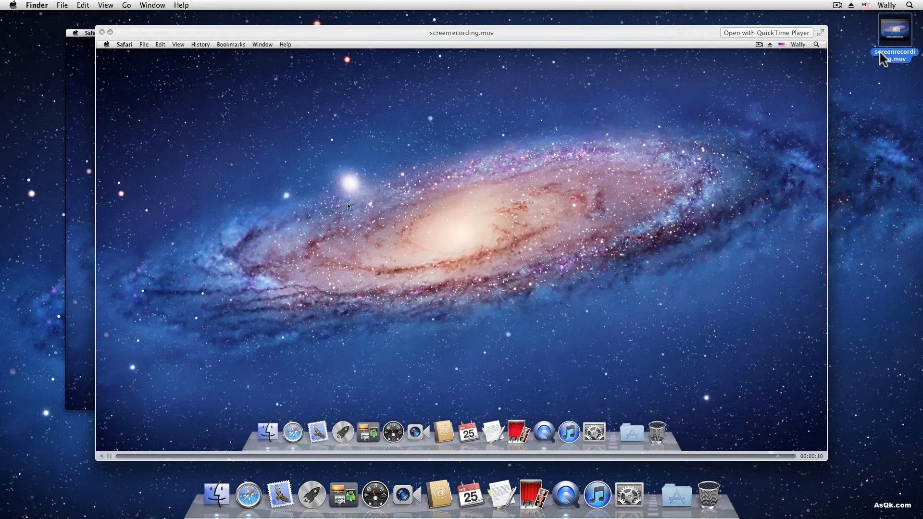
{"action": "left_click", "coordinate": [766, 32]}
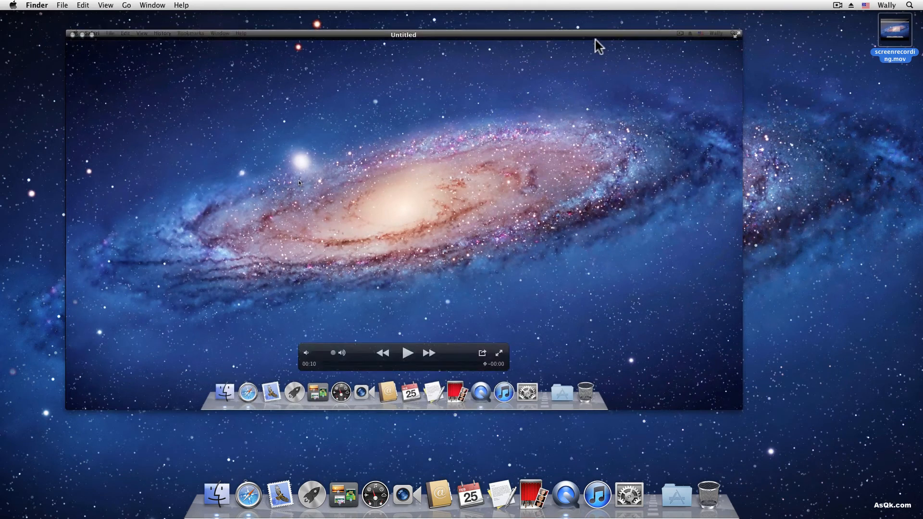
- Close the Untitled movie with Don't Save and bring up the Finder window
{"action": "left_click", "coordinate": [73, 34]}
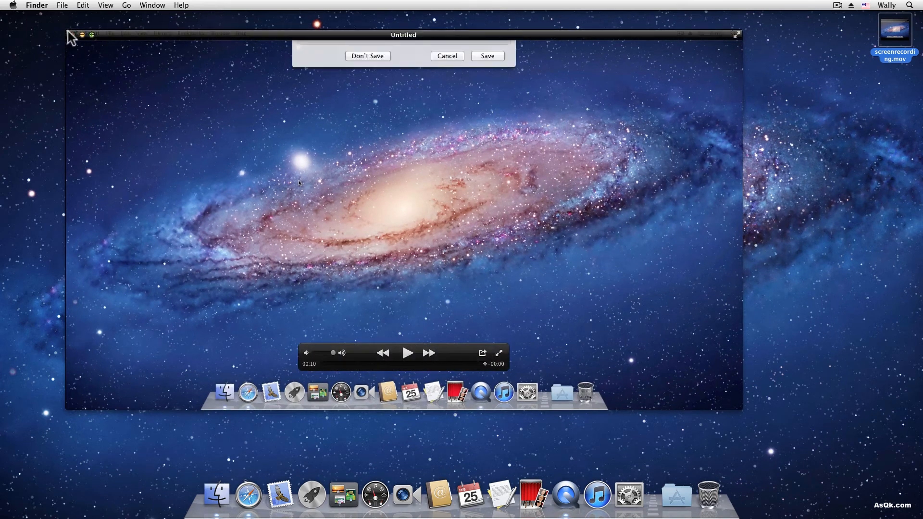
{"action": "left_click", "coordinate": [367, 55]}
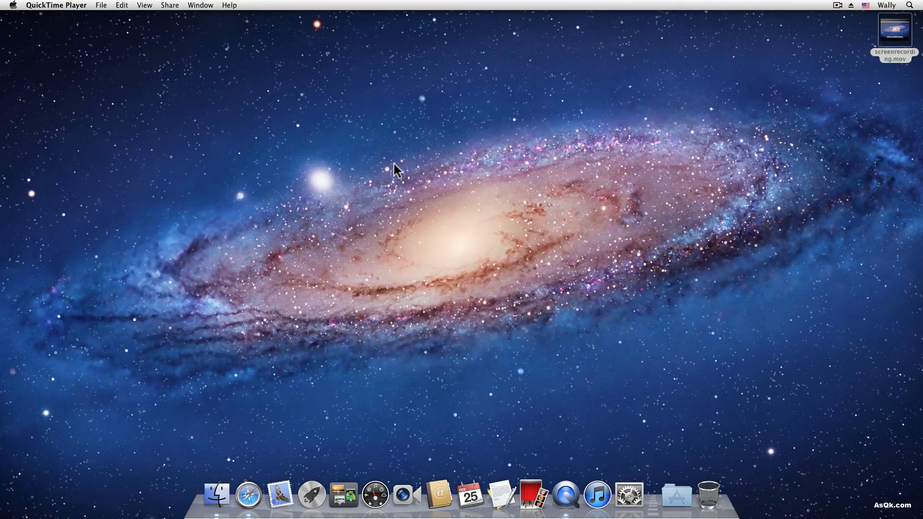
{"action": "left_click", "coordinate": [217, 495]}
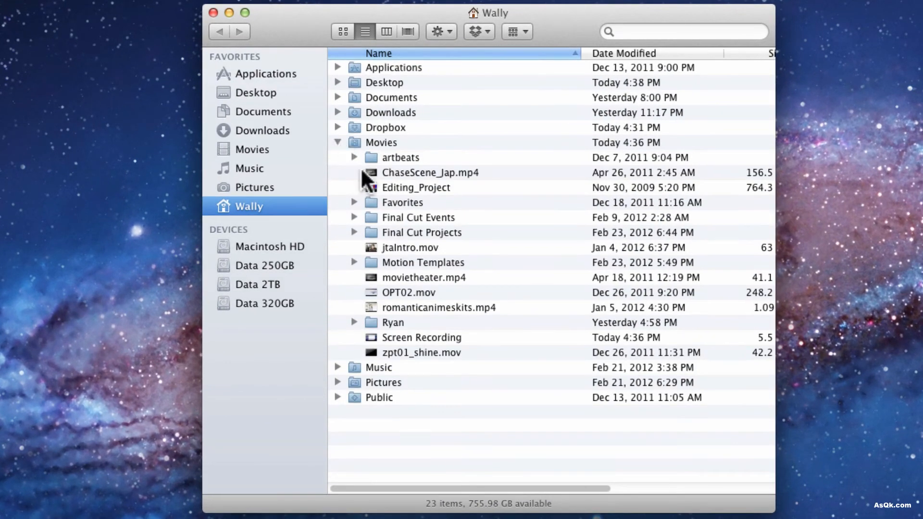
- Select Screen Recording in the Movies folder and open its quick preview
{"action": "left_click", "coordinate": [422, 338]}
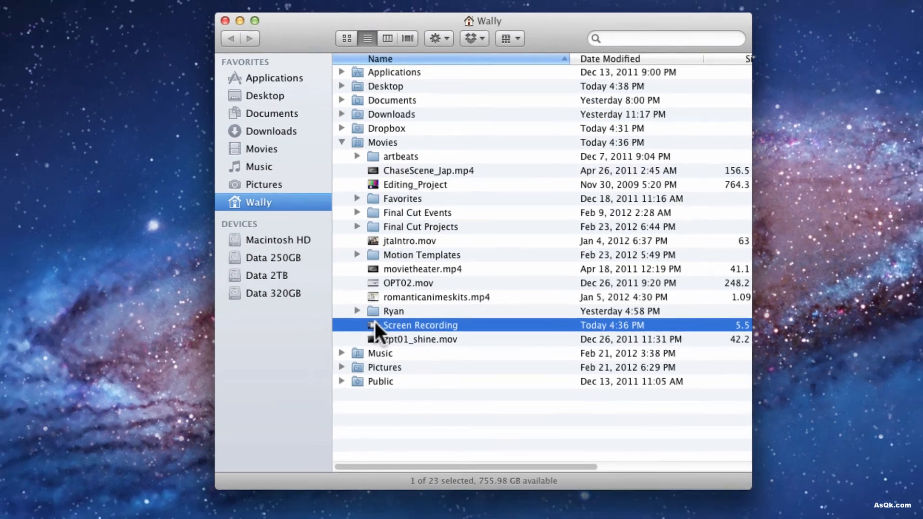
{"action": "double_click", "coordinate": [420, 325]}
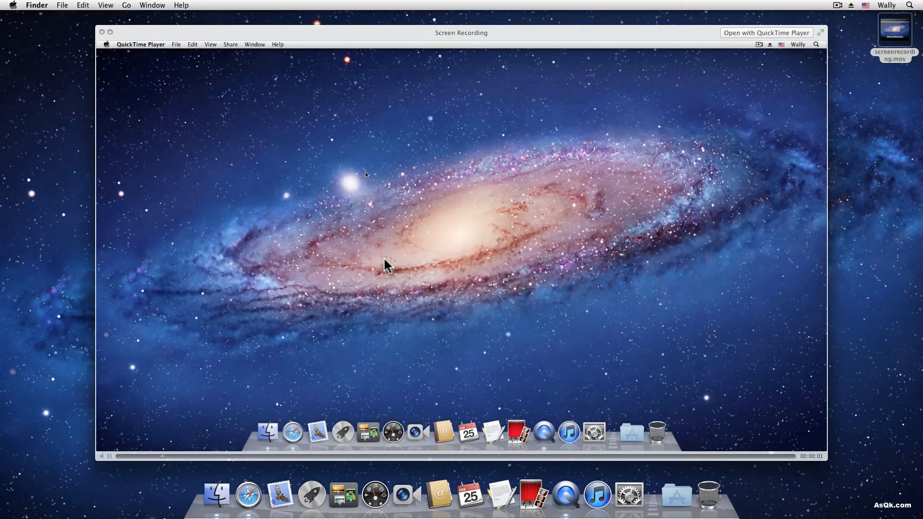